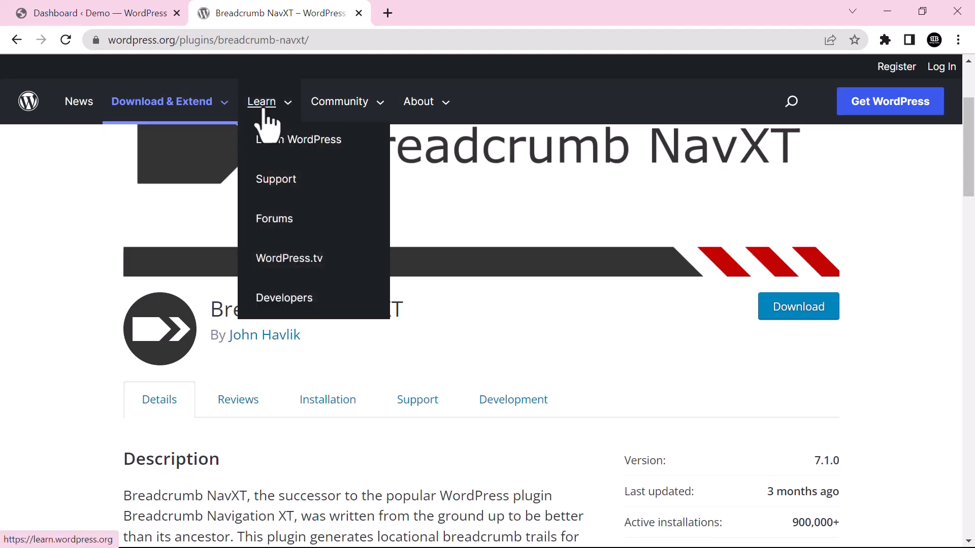
Search for Breadcrumb NavXT in Add New Plugins, install it, and activate it.
{"action": "left_click", "coordinate": [97, 13]}
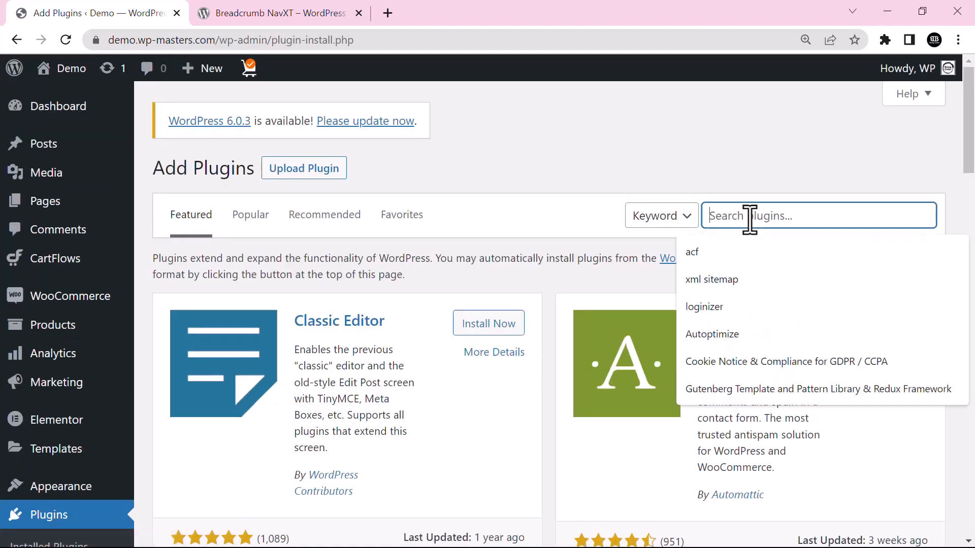
{"action": "type", "text": "Breadcrumb NavXT (breadcrumb-navxt)"}
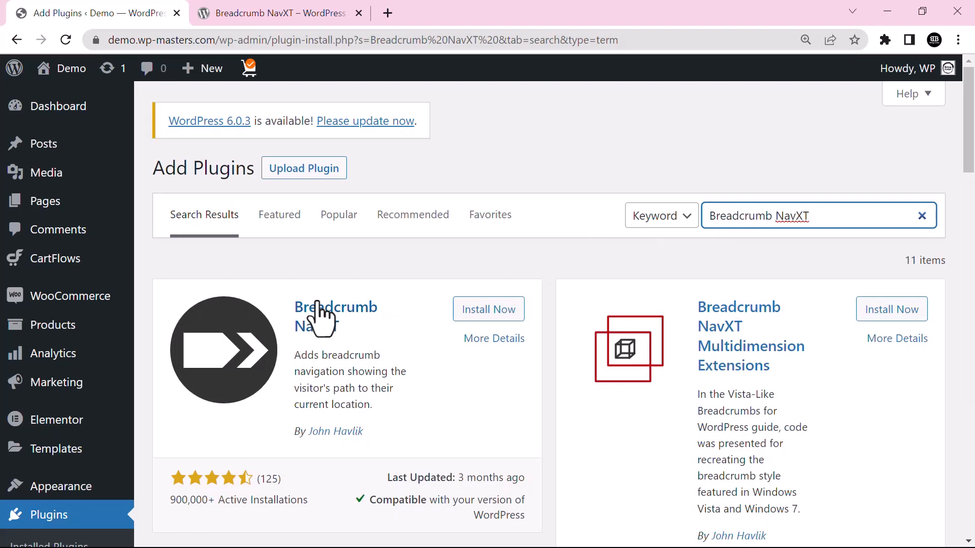
{"action": "mouse_move", "coordinate": [465, 320]}
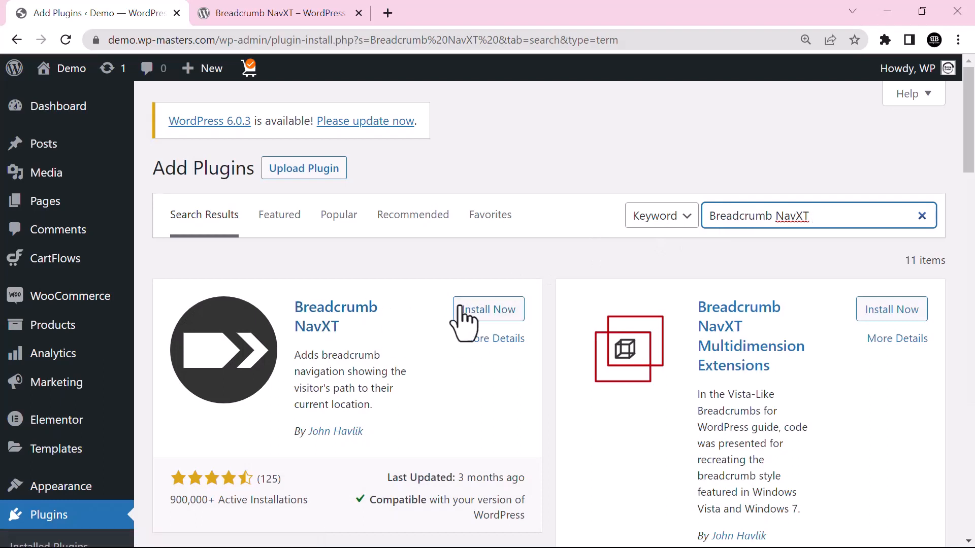
{"action": "left_click", "coordinate": [488, 309]}
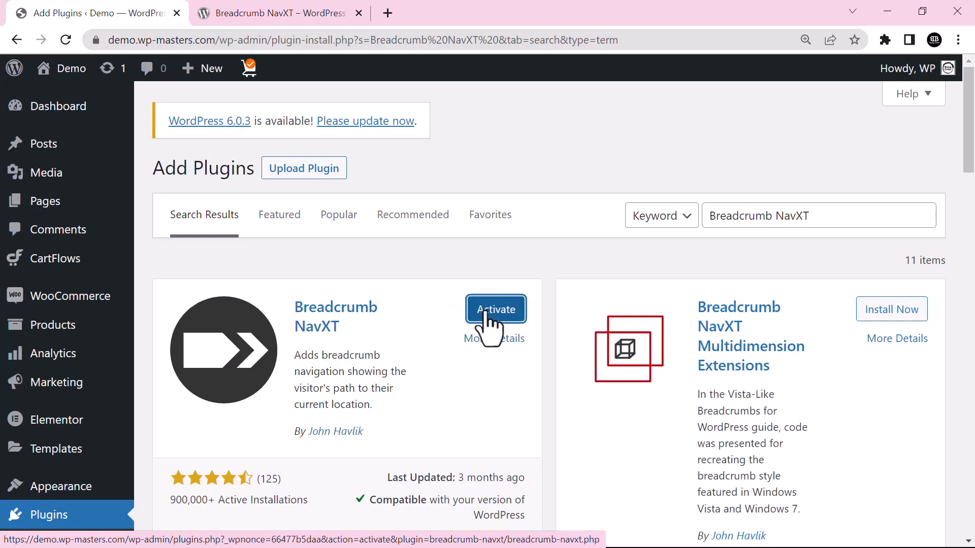
{"action": "left_click", "coordinate": [495, 310]}
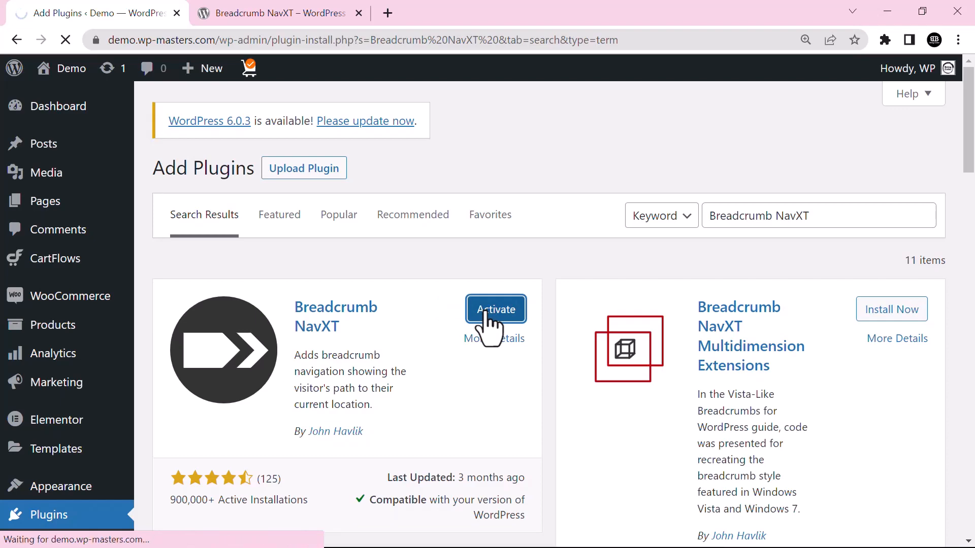
{"action": "left_click", "coordinate": [496, 309]}
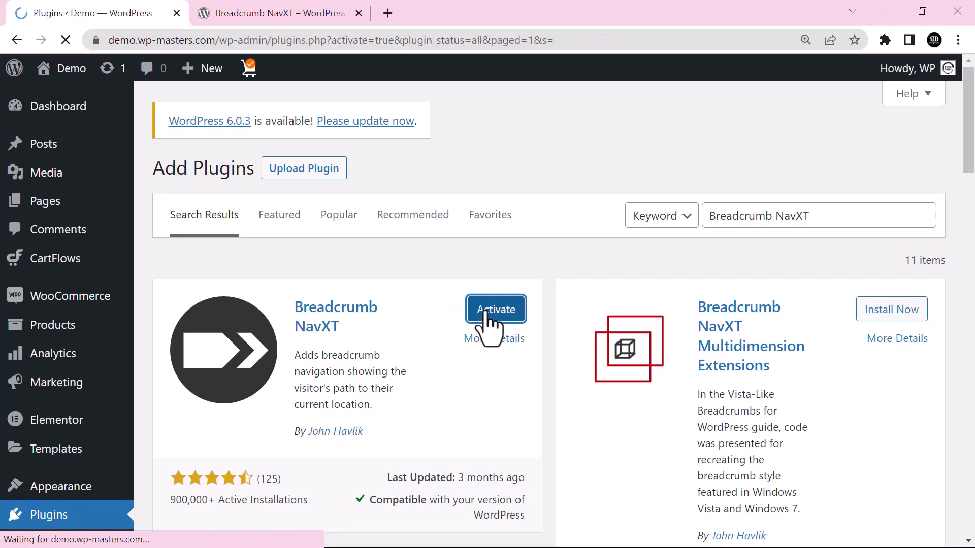
Save the Breadcrumb NavXT settings with their default values.
{"action": "left_click", "coordinate": [495, 310]}
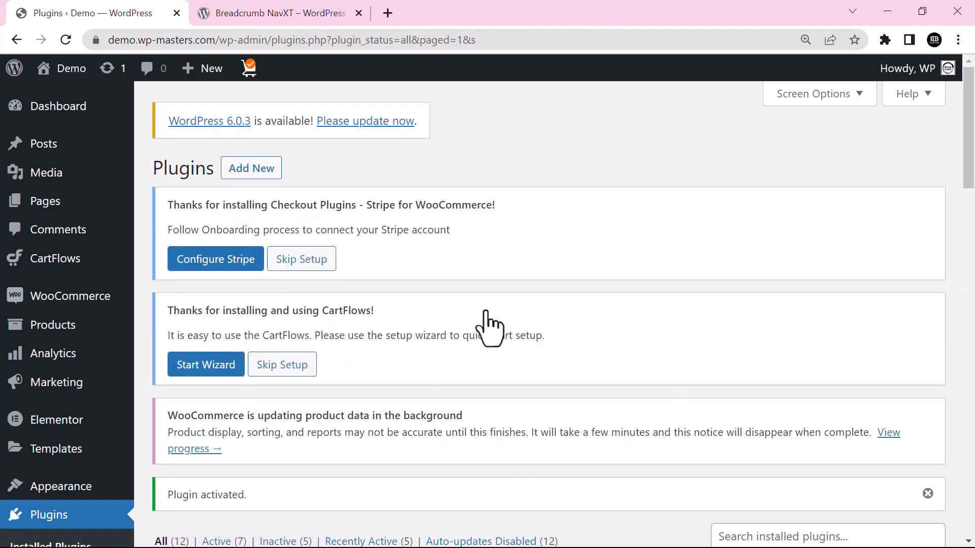
{"action": "mouse_move", "coordinate": [70, 310]}
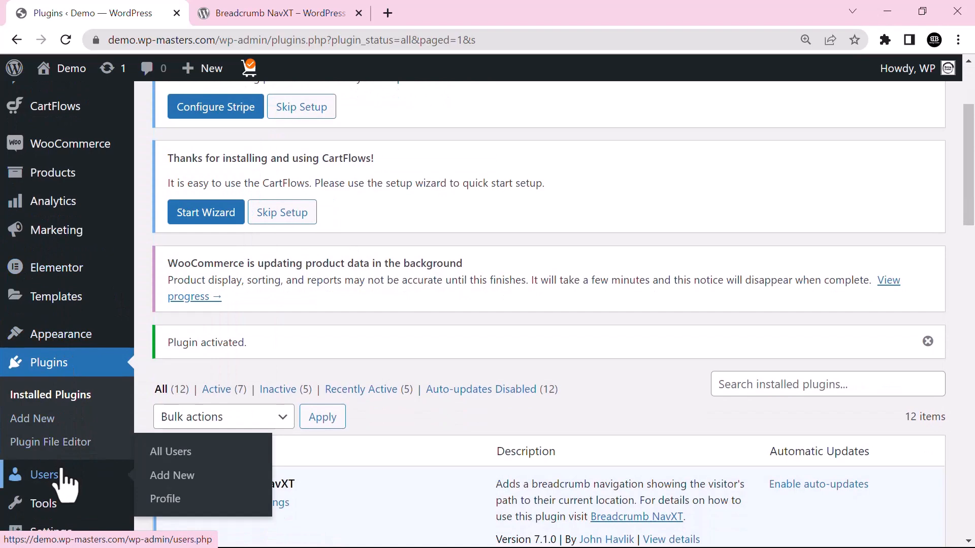
{"action": "mouse_move", "coordinate": [61, 504]}
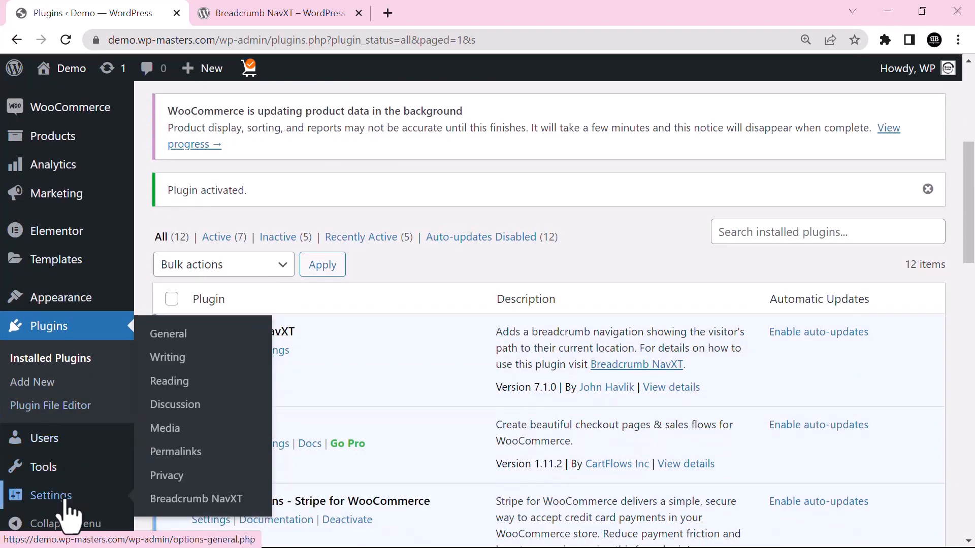
{"action": "mouse_move", "coordinate": [196, 499]}
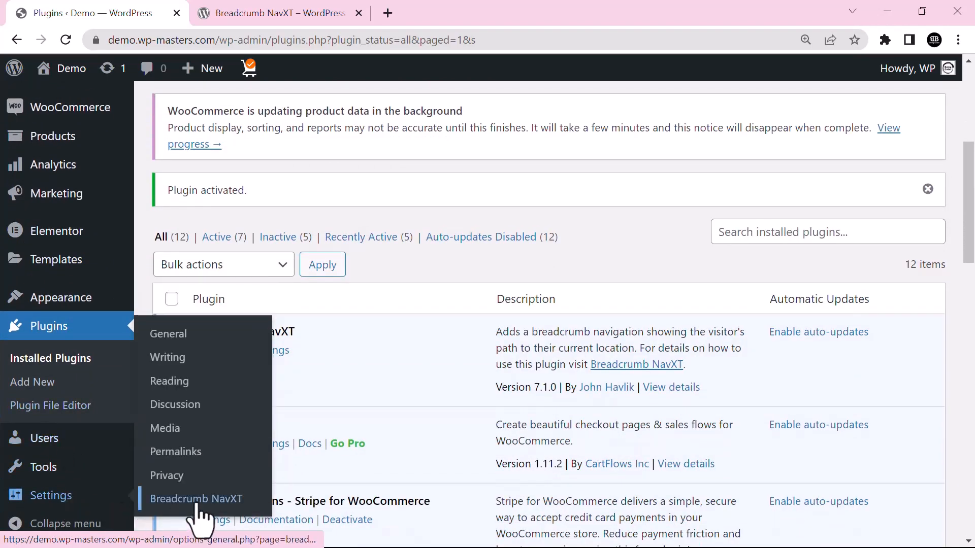
{"action": "left_click", "coordinate": [196, 498]}
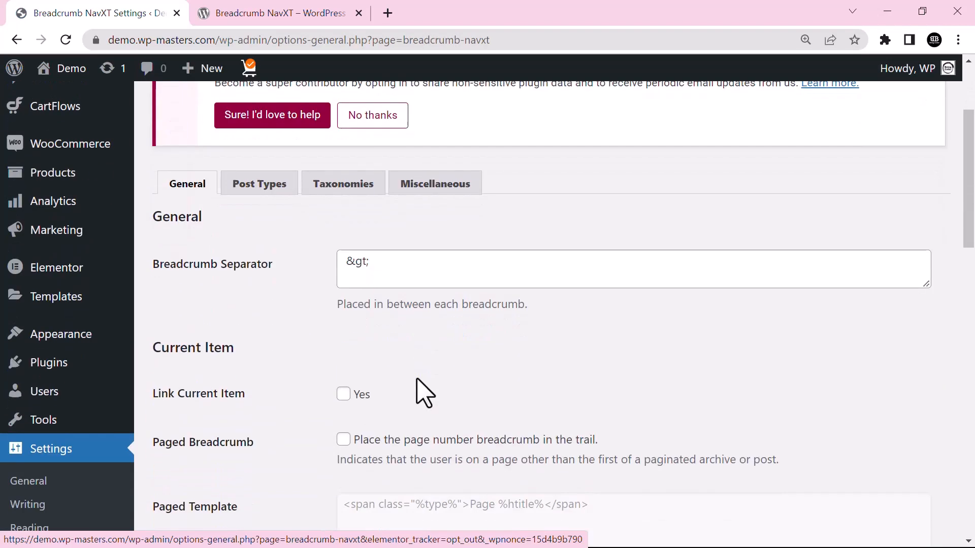
{"action": "scroll", "scroll_direction": "down", "scroll_amount": 3}
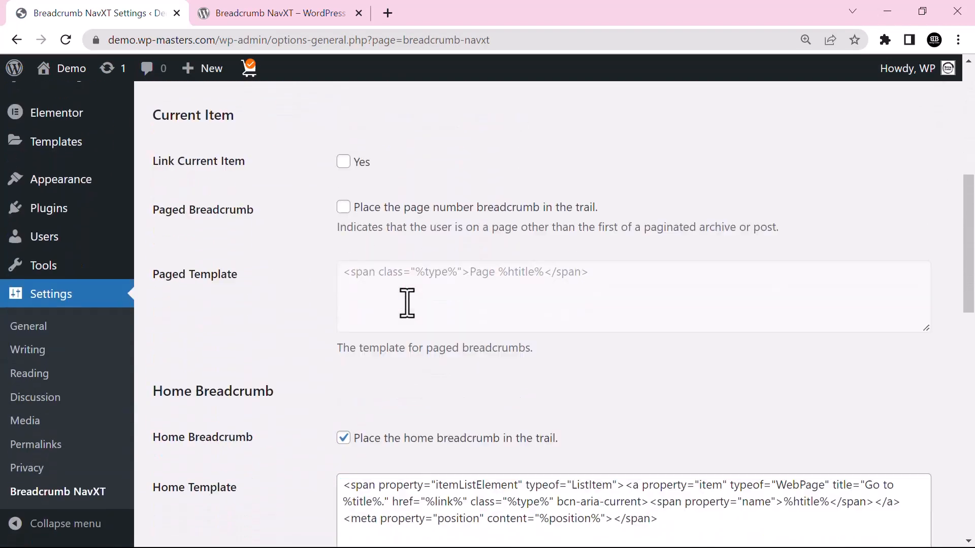
{"action": "scroll", "scroll_direction": "down", "scroll_amount": 3}
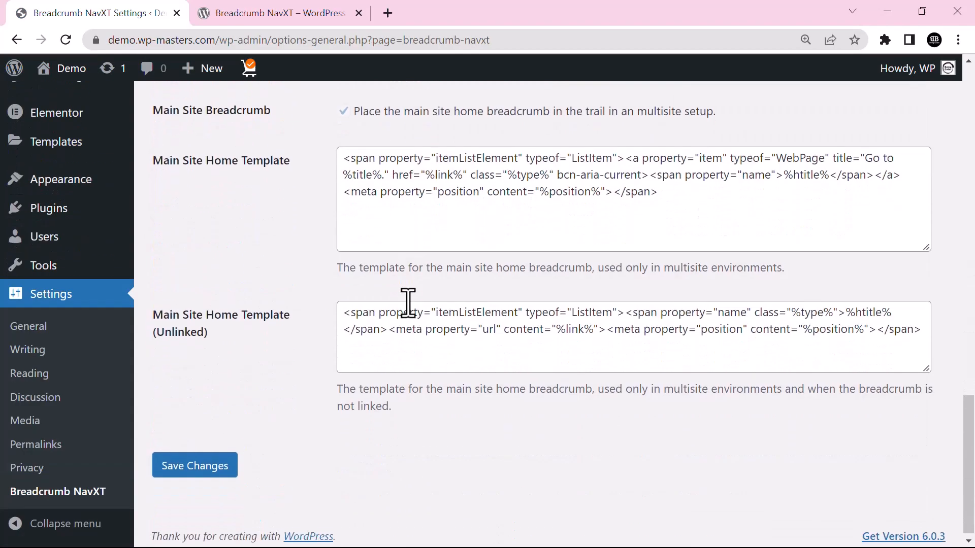
{"action": "left_click", "coordinate": [195, 461]}
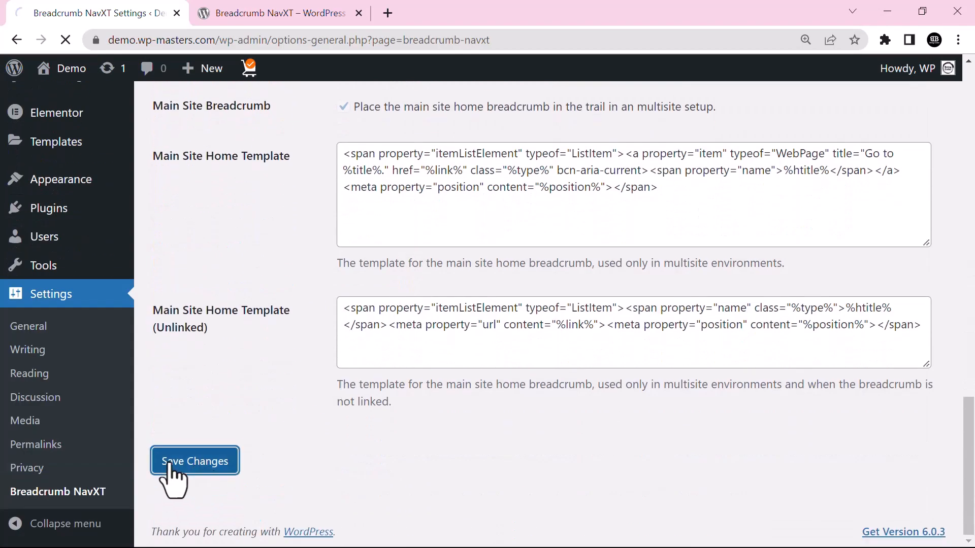
{"action": "left_click", "coordinate": [195, 460]}
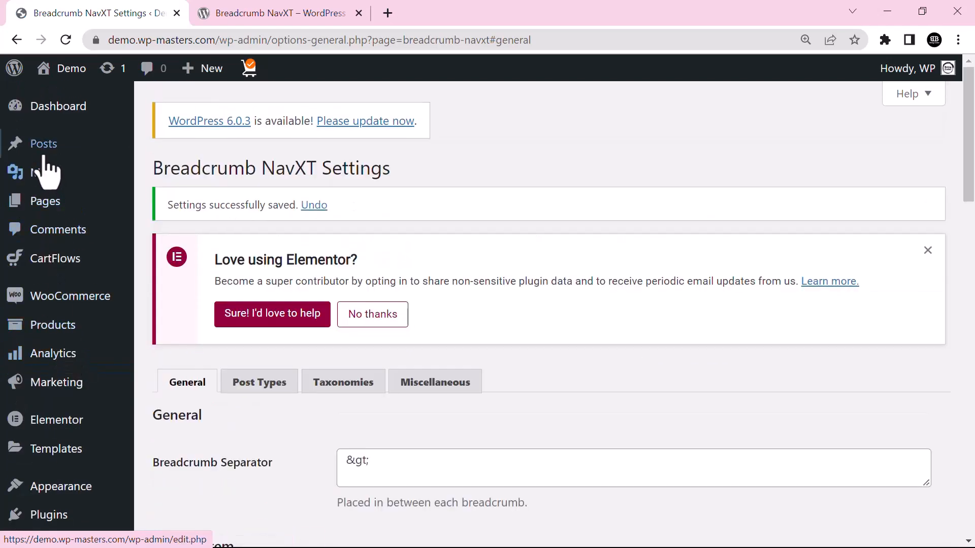
{"action": "mouse_move", "coordinate": [44, 143]}
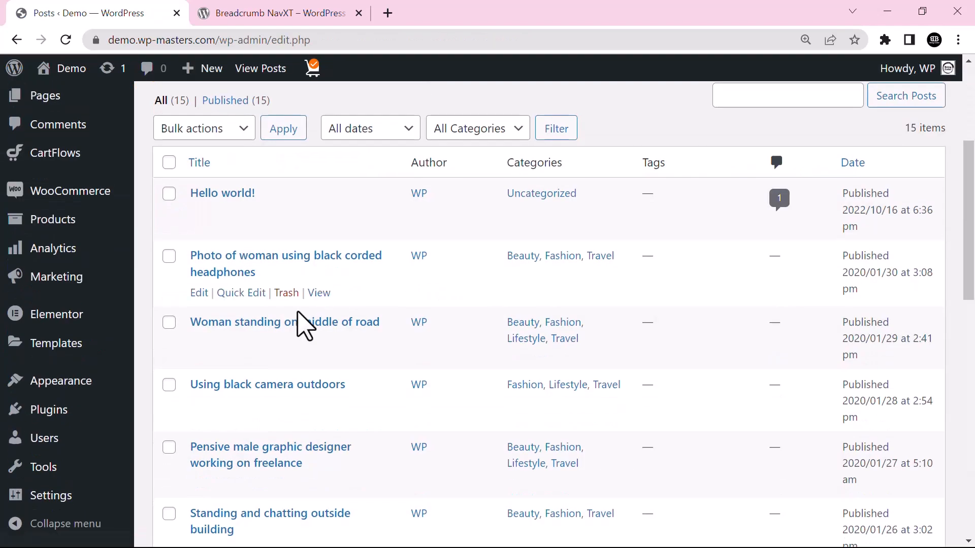
Edit the 'Photo of woman using black corded headphones' post from the posts list.
{"action": "left_click", "coordinate": [199, 293]}
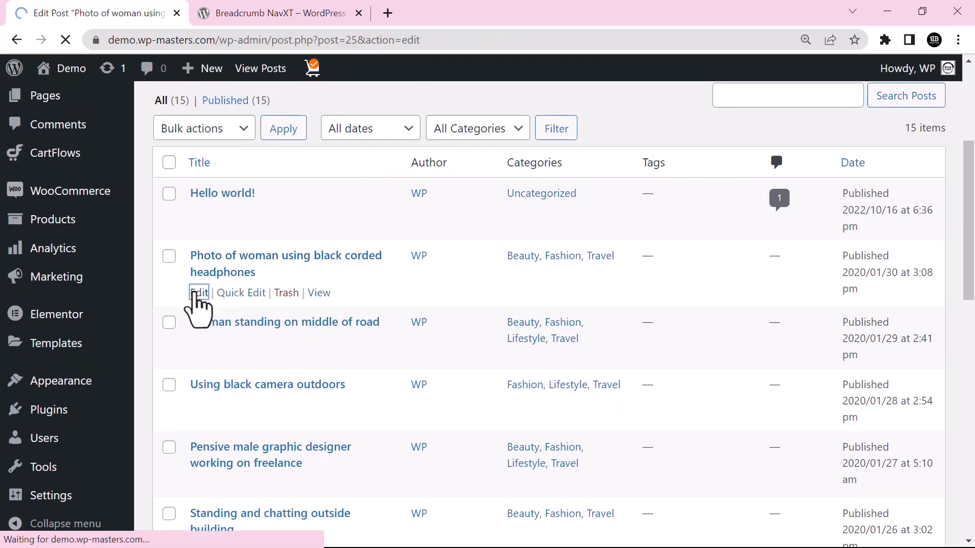
{"action": "left_click", "coordinate": [198, 293]}
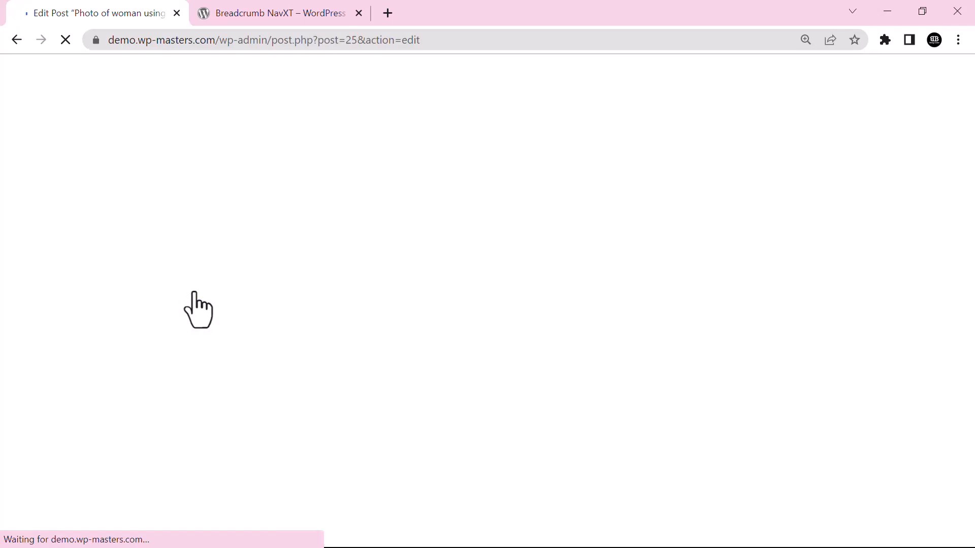
{"action": "mouse_move", "coordinate": [370, 325]}
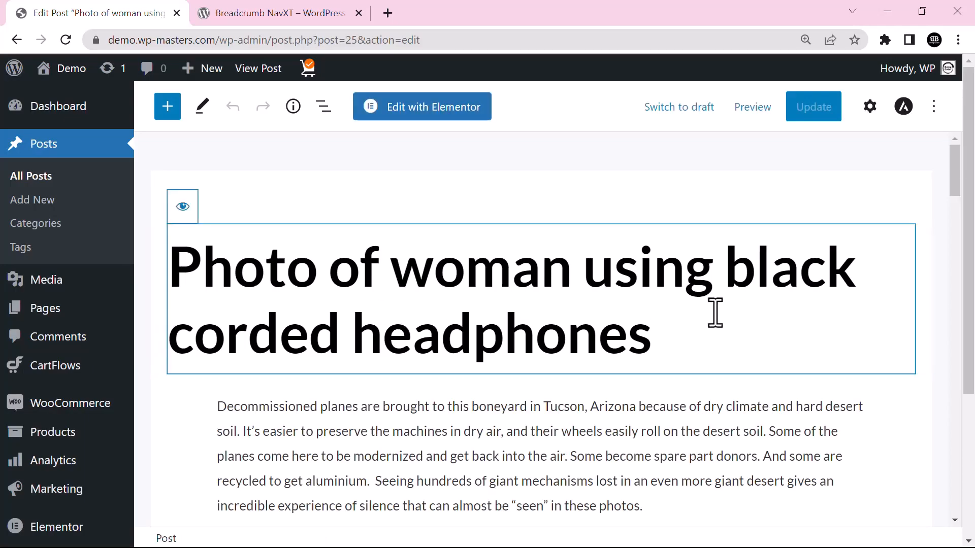
Open and dismiss the editor options menu on the loaded headphones post.
{"action": "left_click", "coordinate": [934, 107]}
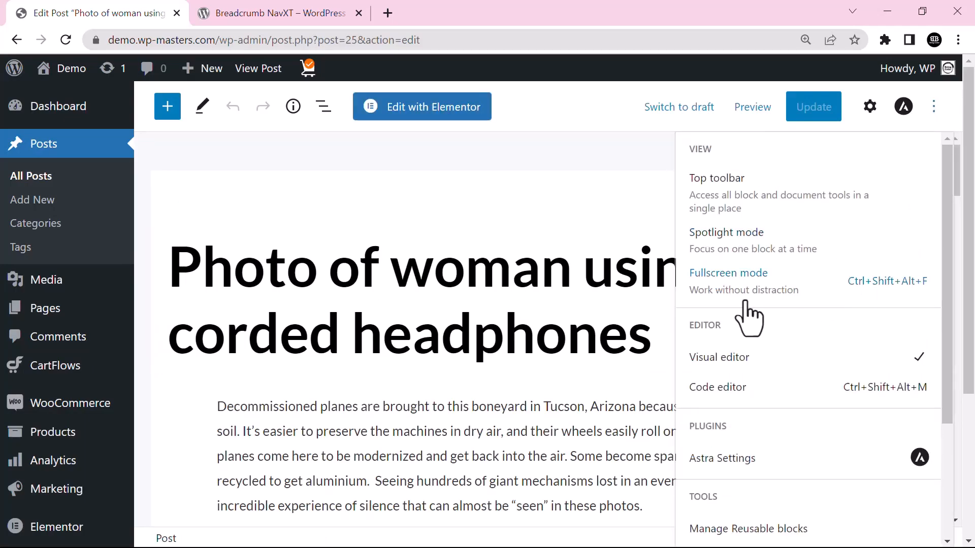
{"action": "left_click", "coordinate": [728, 273]}
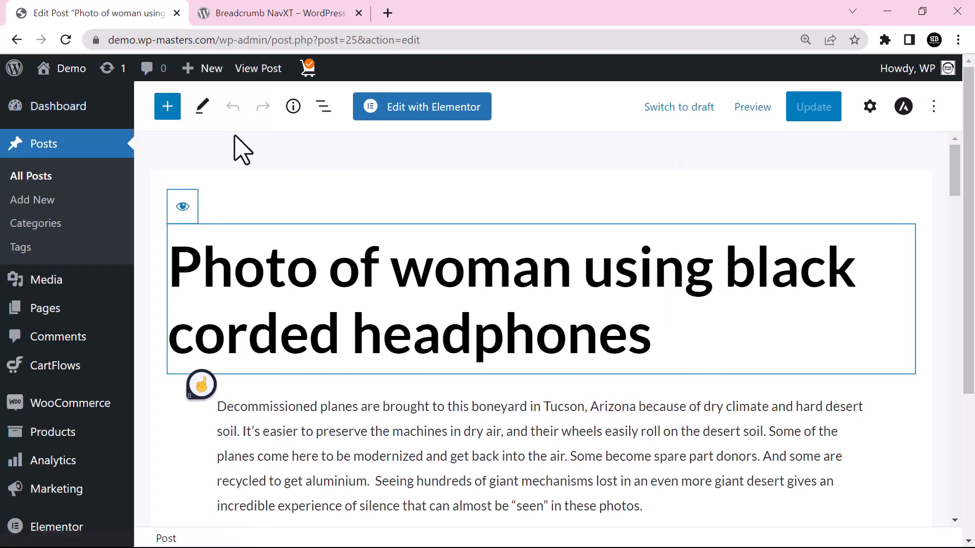
Insert a Breadcrumb Trail block by searching 'br' in the block inserter.
{"action": "left_click", "coordinate": [167, 106]}
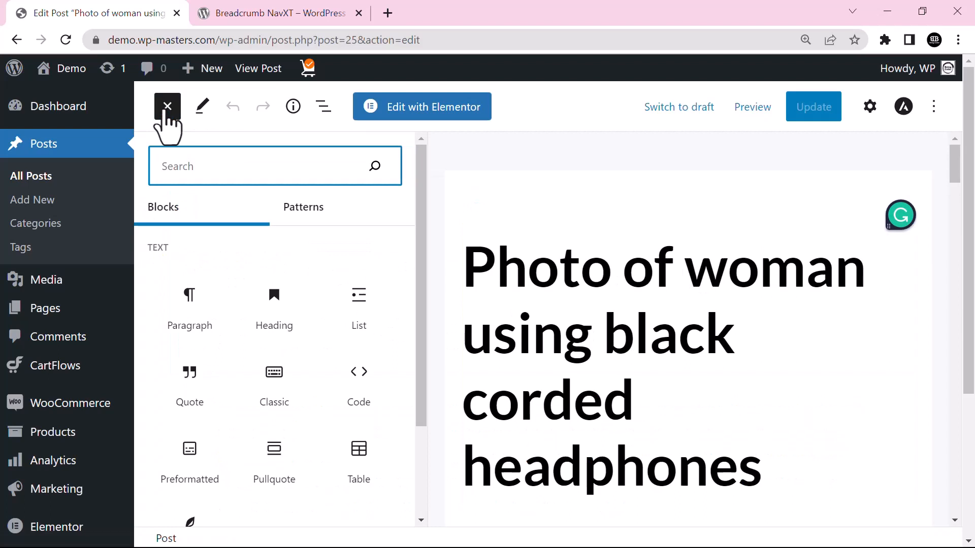
{"action": "scroll", "scroll_direction": "down", "scroll_amount": 3}
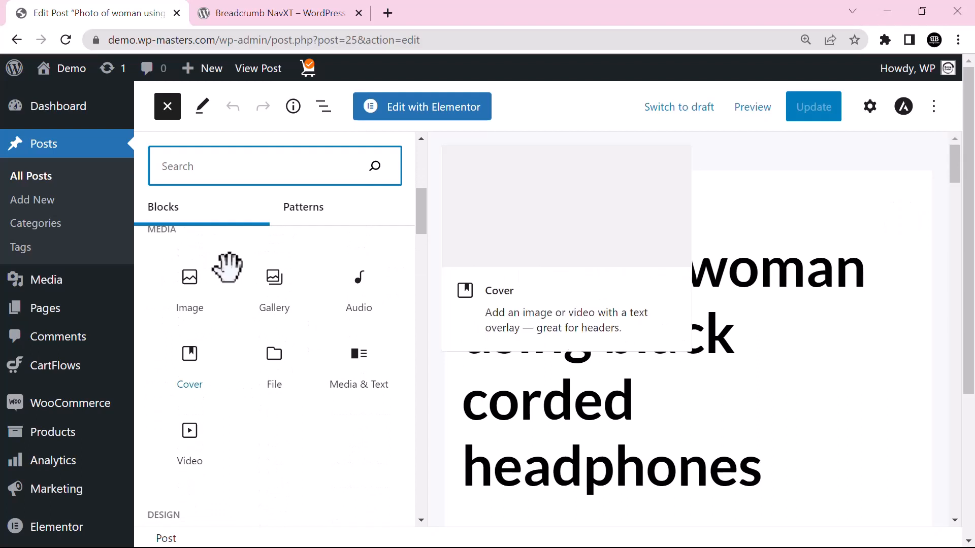
{"action": "type", "text": "br"}
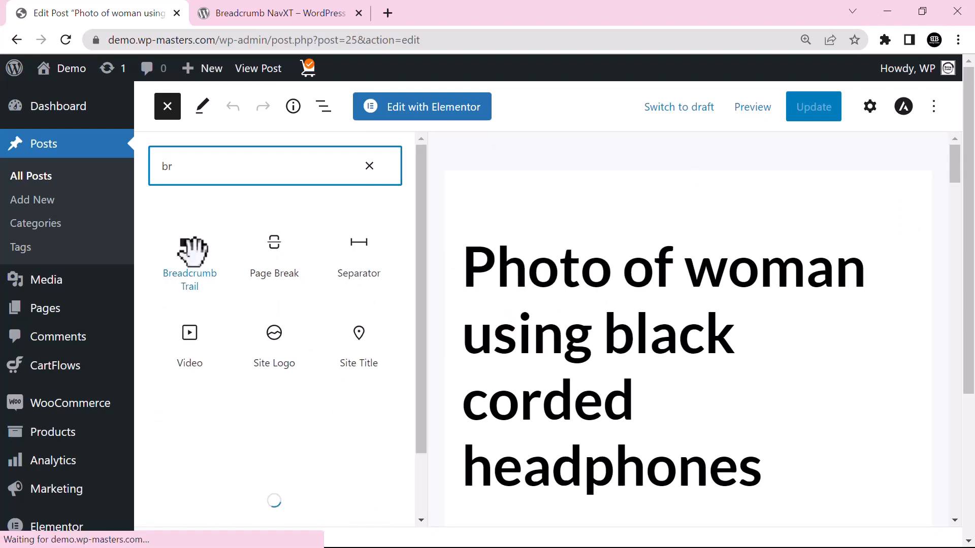
{"action": "left_click", "coordinate": [190, 261]}
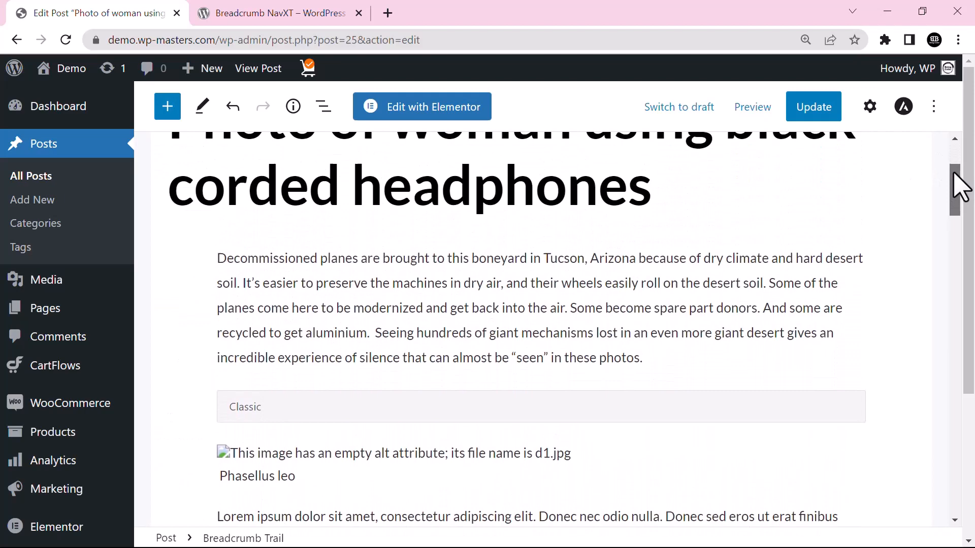
Update the headphones post to save the new block.
{"action": "scroll", "scroll_direction": "up", "scroll_amount": 3}
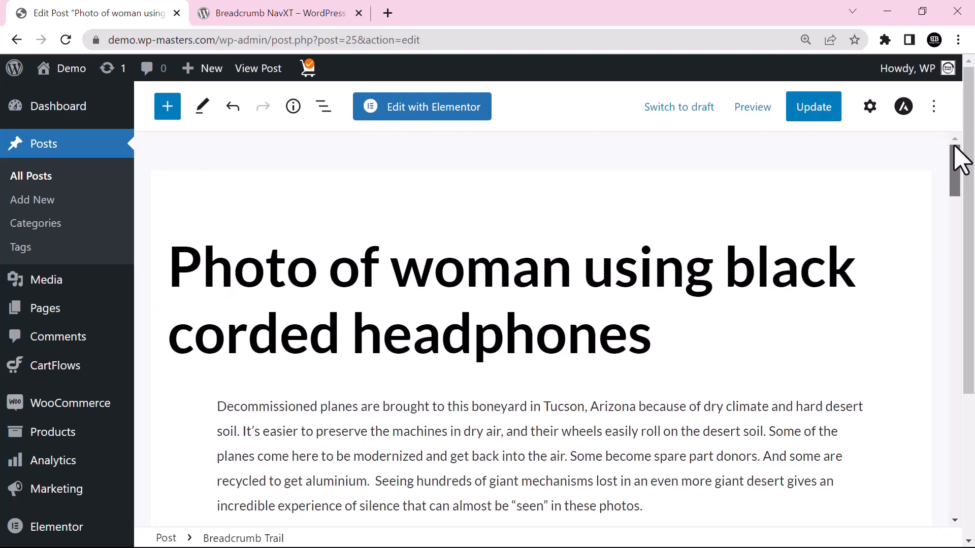
{"action": "left_click", "coordinate": [813, 107]}
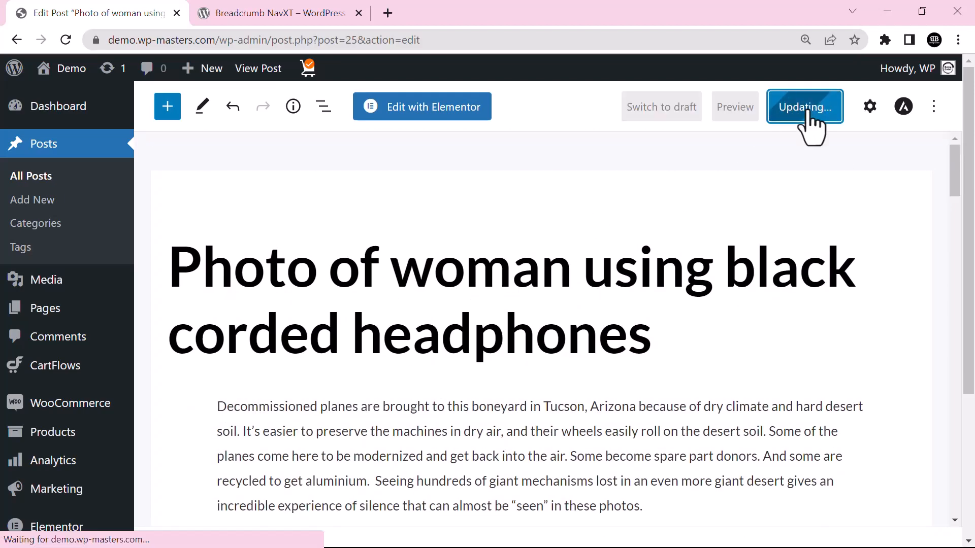
{"action": "left_click", "coordinate": [805, 107]}
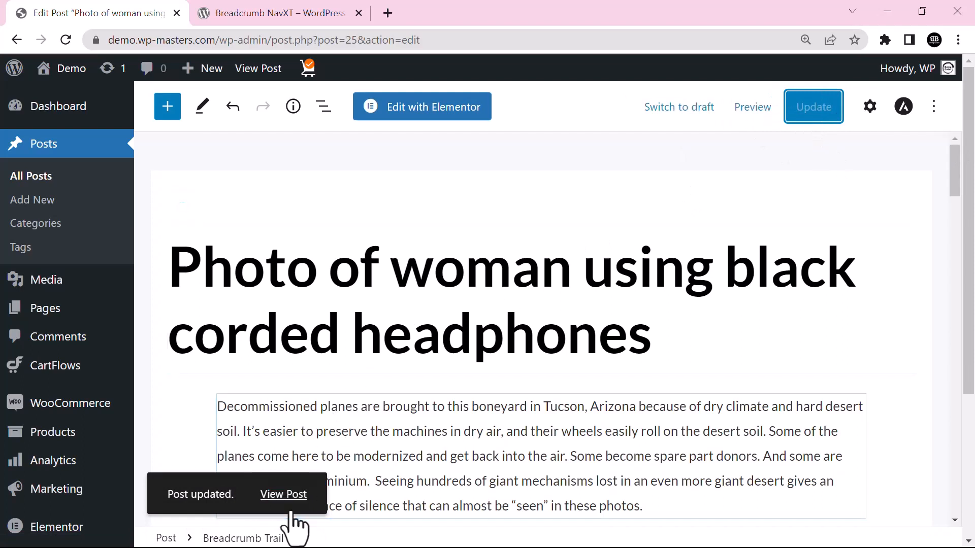
View the updated post live in a new tab and dismiss the IDM download dialog.
{"action": "left_click", "coordinate": [283, 494]}
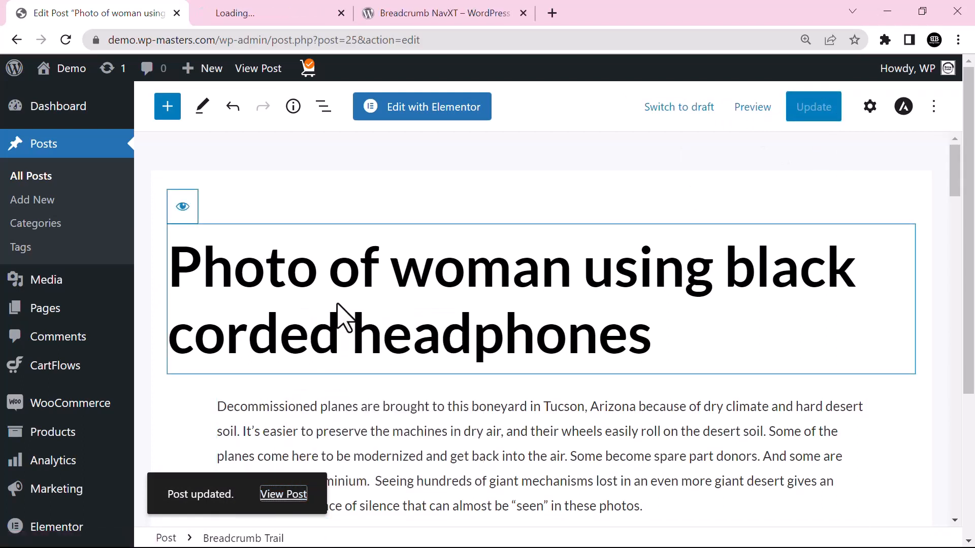
{"action": "left_click", "coordinate": [283, 494]}
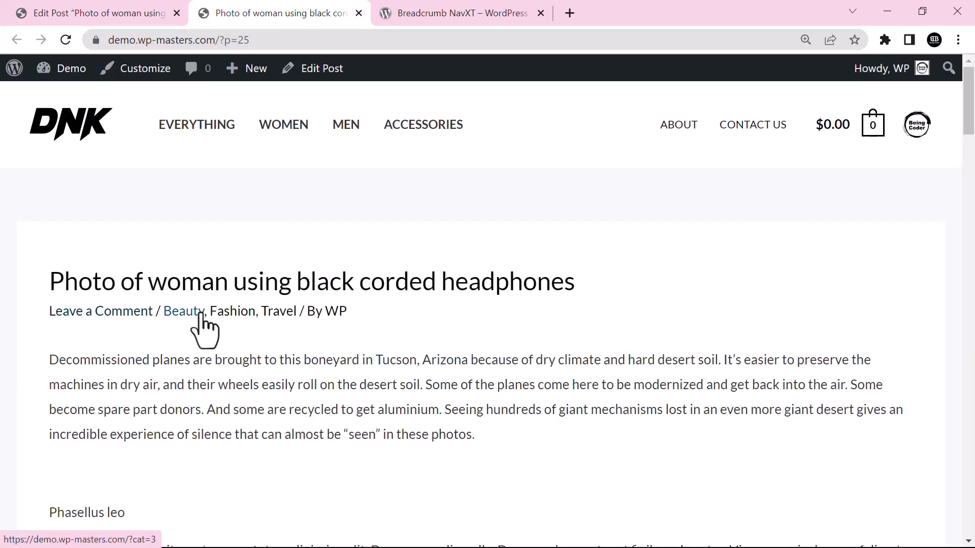
{"action": "mouse_move", "coordinate": [380, 317]}
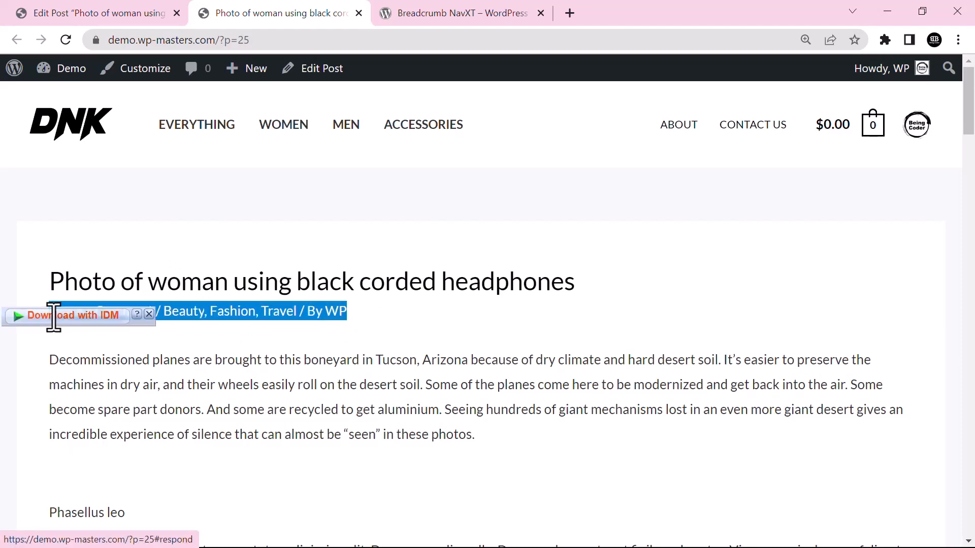
{"action": "left_click", "coordinate": [74, 315]}
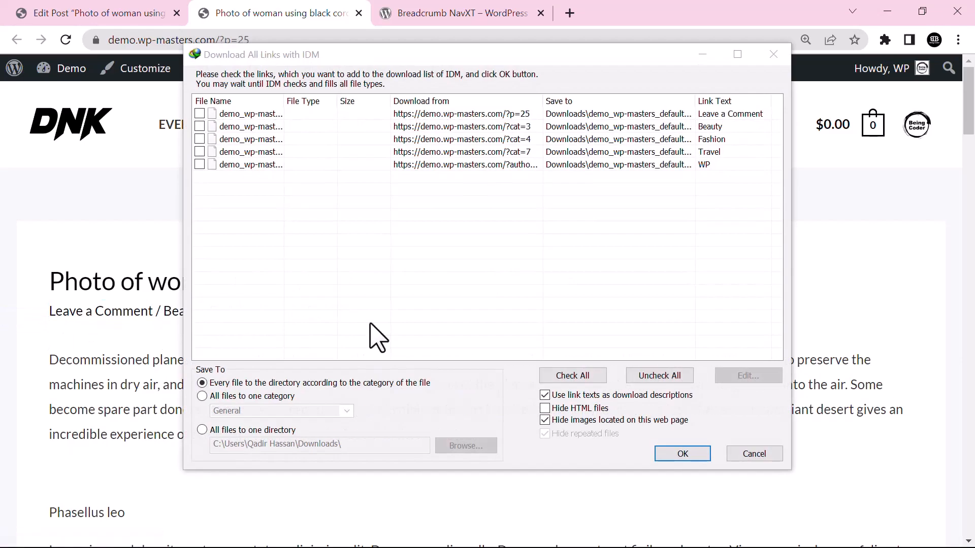
{"action": "left_click", "coordinate": [754, 454]}
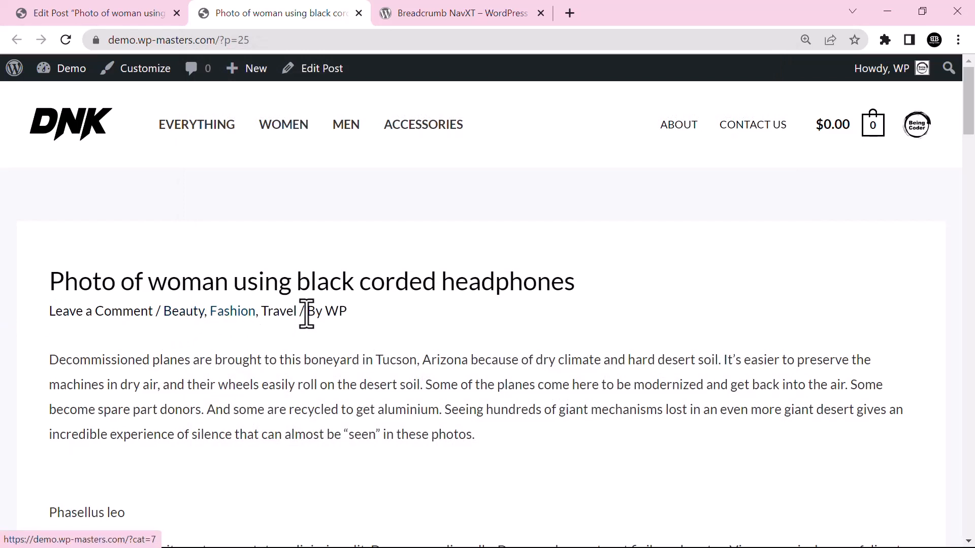
Visit the Travel and then Beauty category archives from the live post.
{"action": "left_click", "coordinate": [278, 311]}
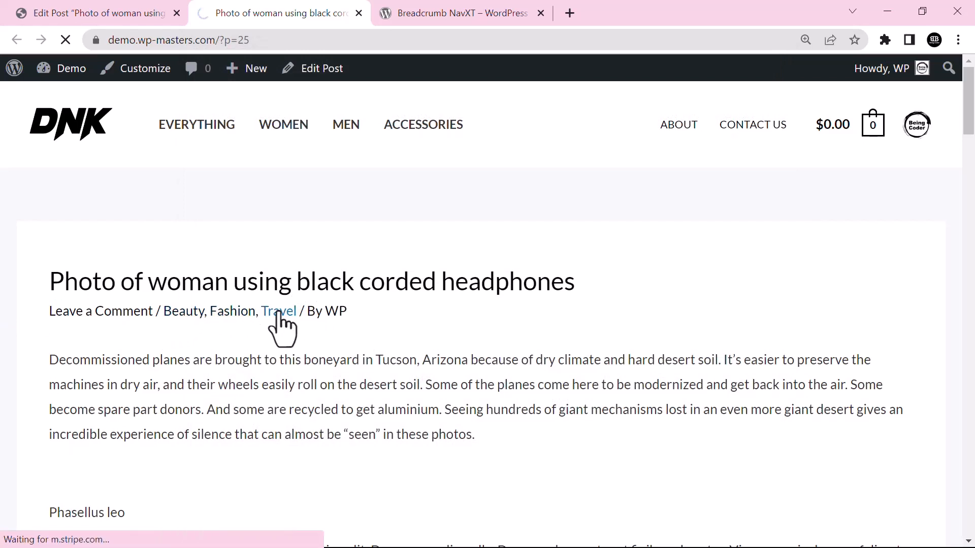
{"action": "left_click", "coordinate": [279, 311]}
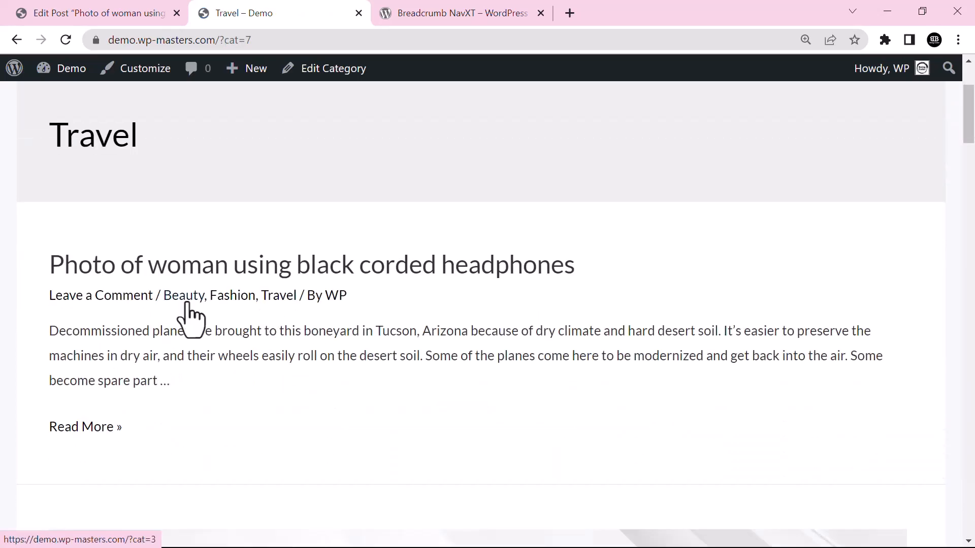
{"action": "left_click", "coordinate": [184, 295]}
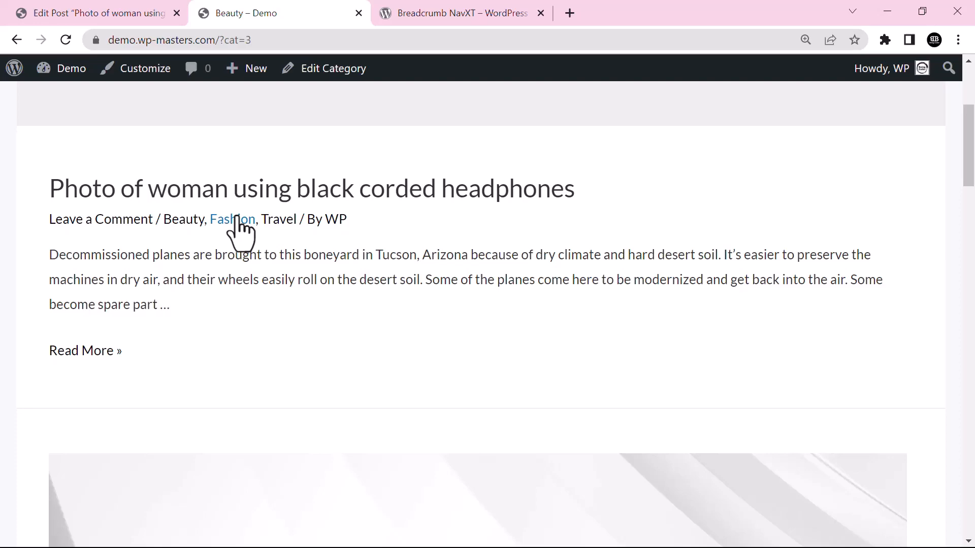
Open the Fashion category archive and scroll through its listed posts.
{"action": "left_click", "coordinate": [232, 219]}
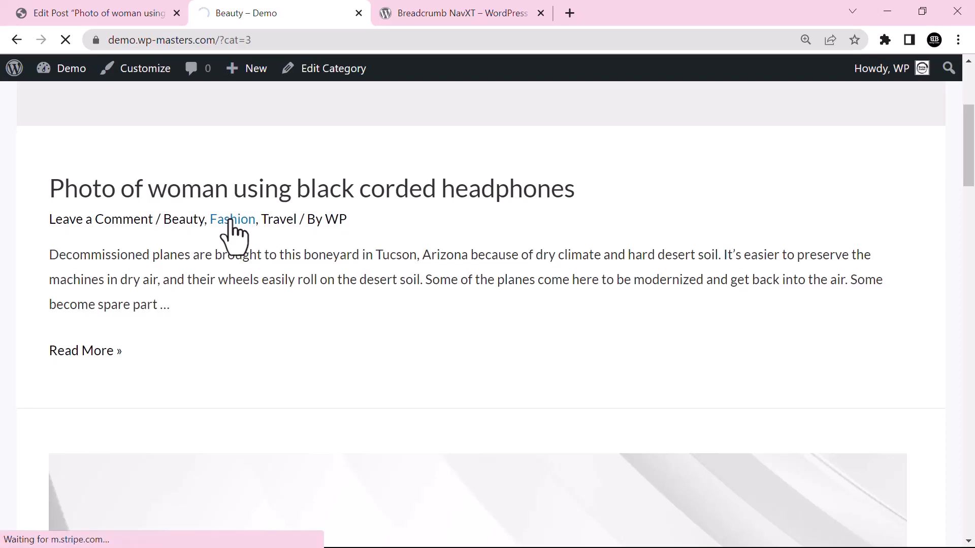
{"action": "left_click", "coordinate": [233, 219]}
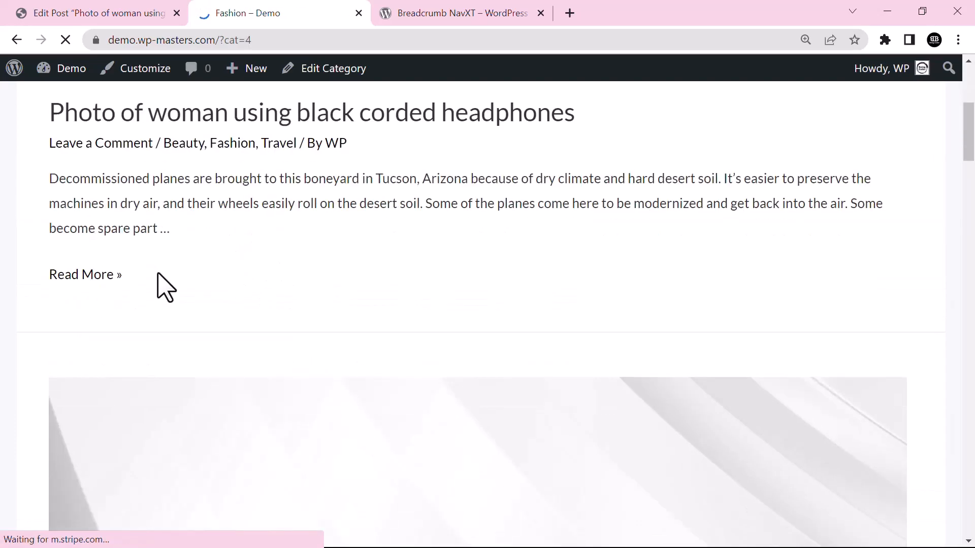
{"action": "scroll", "scroll_direction": "down", "scroll_amount": 3}
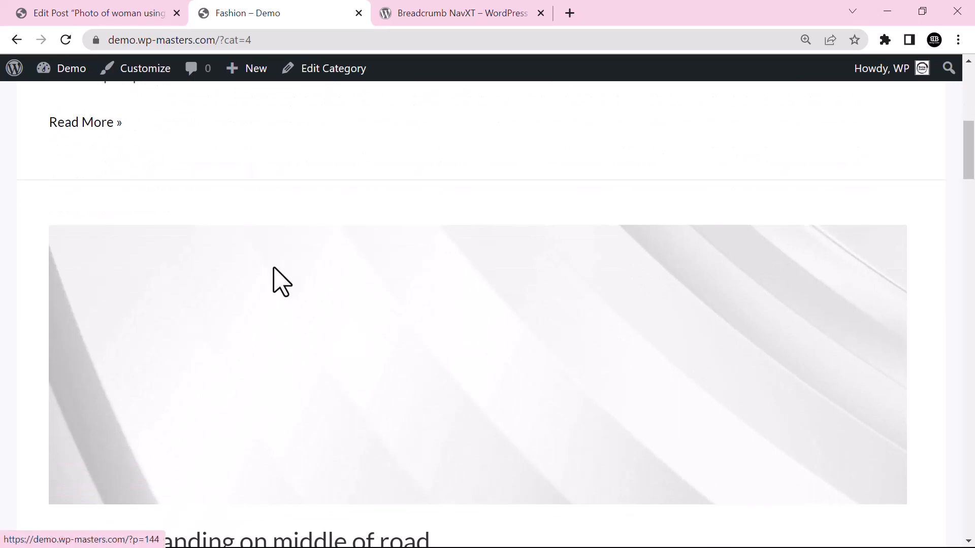
{"action": "scroll", "scroll_direction": "down", "scroll_amount": 3}
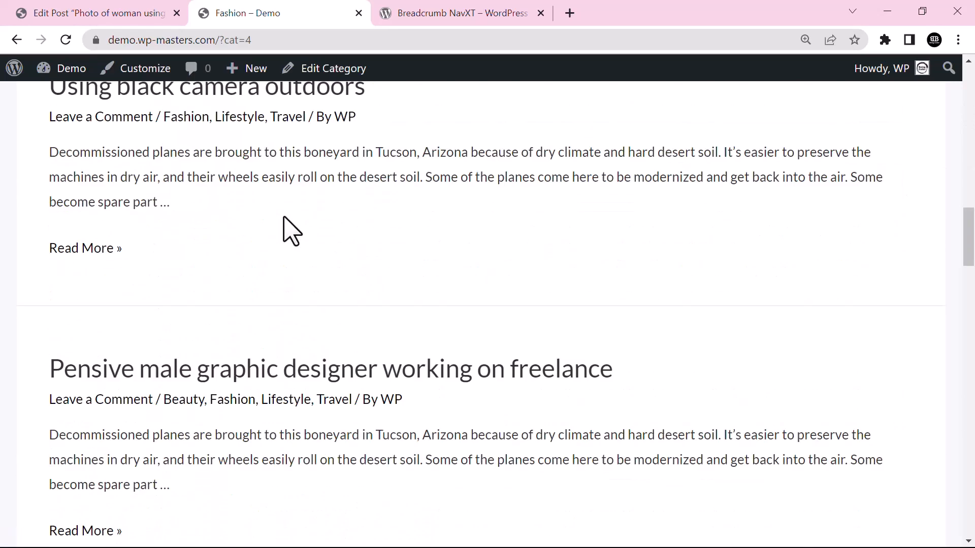